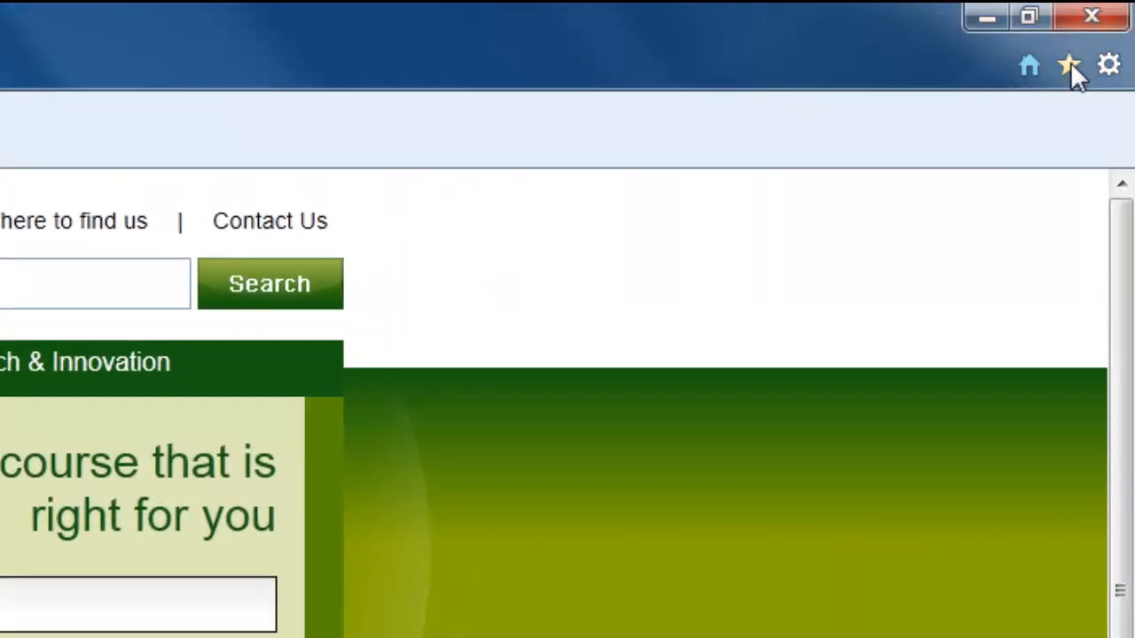
- Reach the YSoft SafeQ login page from the Internet Explorer favourites
click(1068, 63)
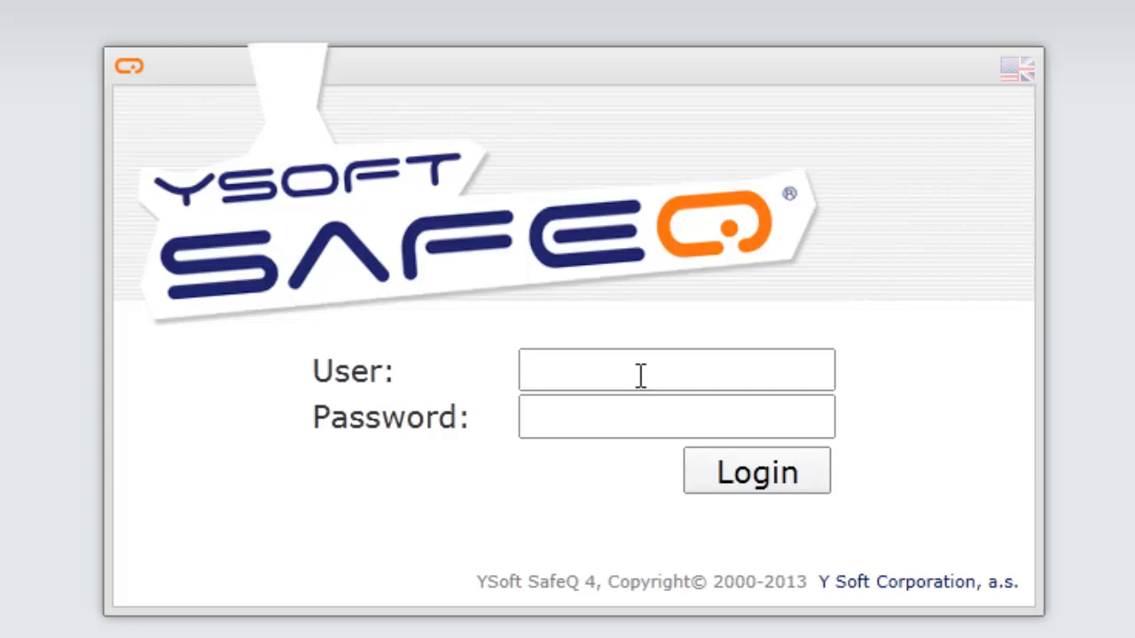
text(pfarrell)
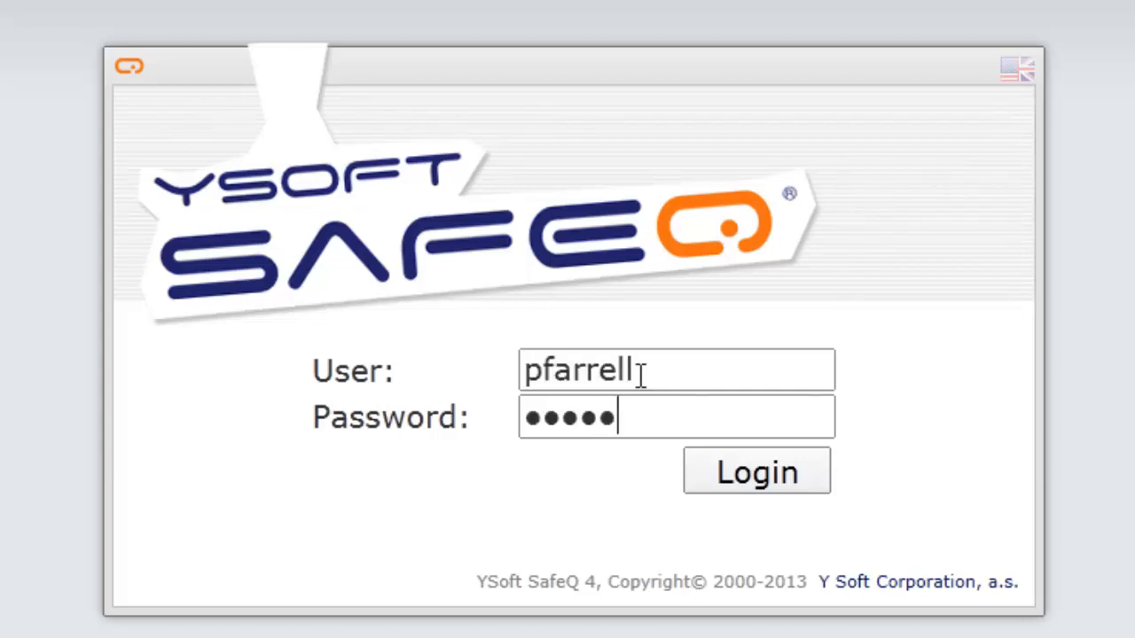
text(***)
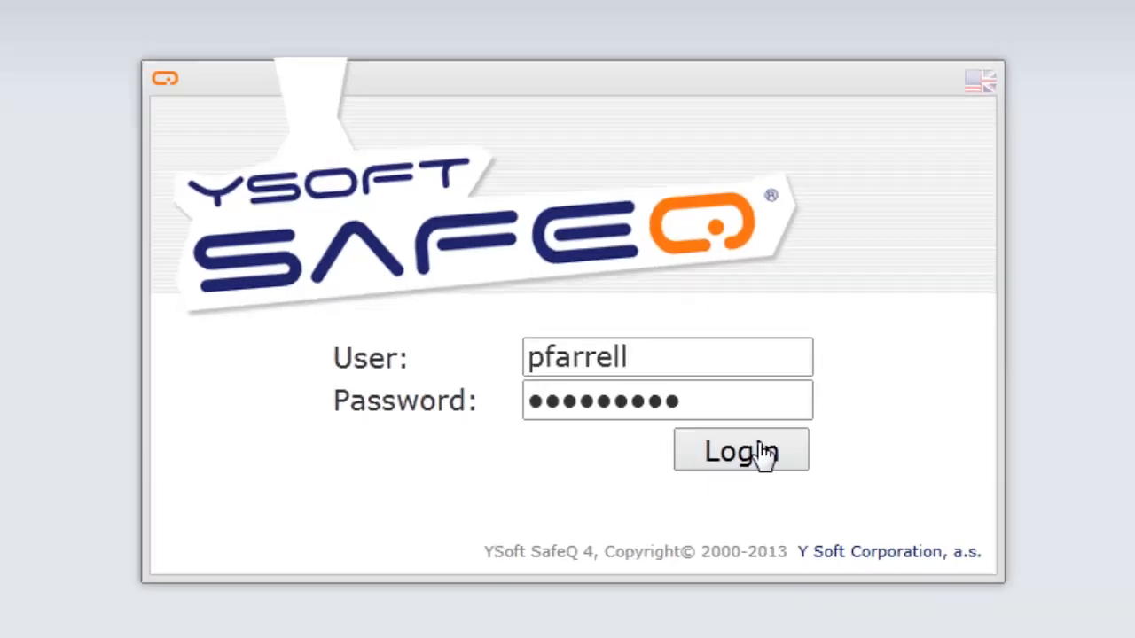
click(741, 451)
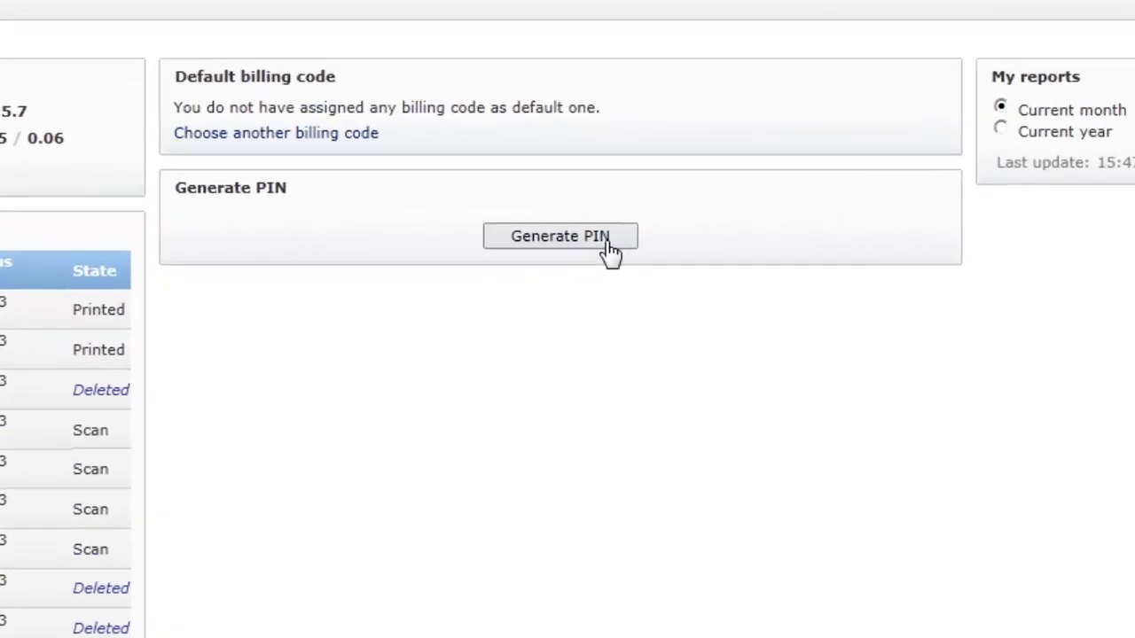
click(560, 236)
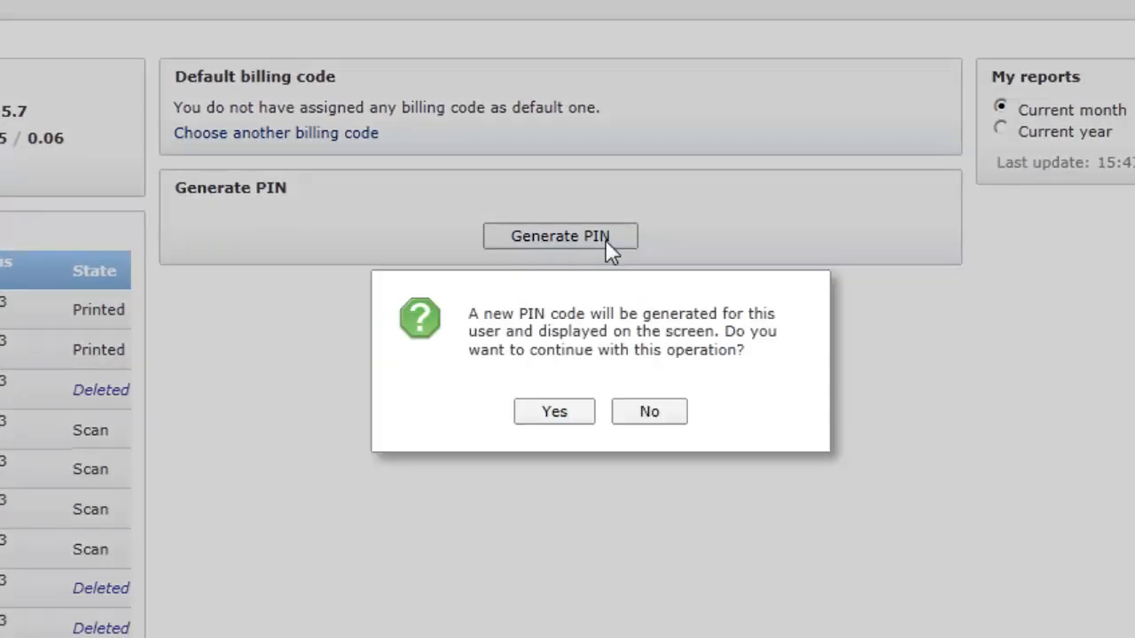
mouse_move(587, 341)
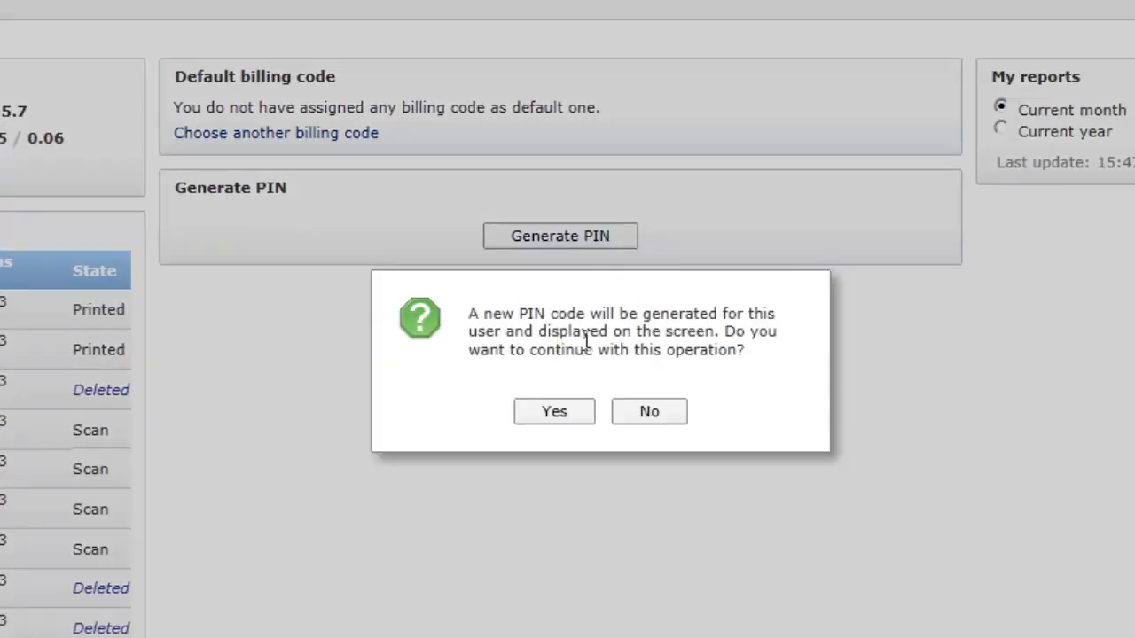
mouse_move(554, 412)
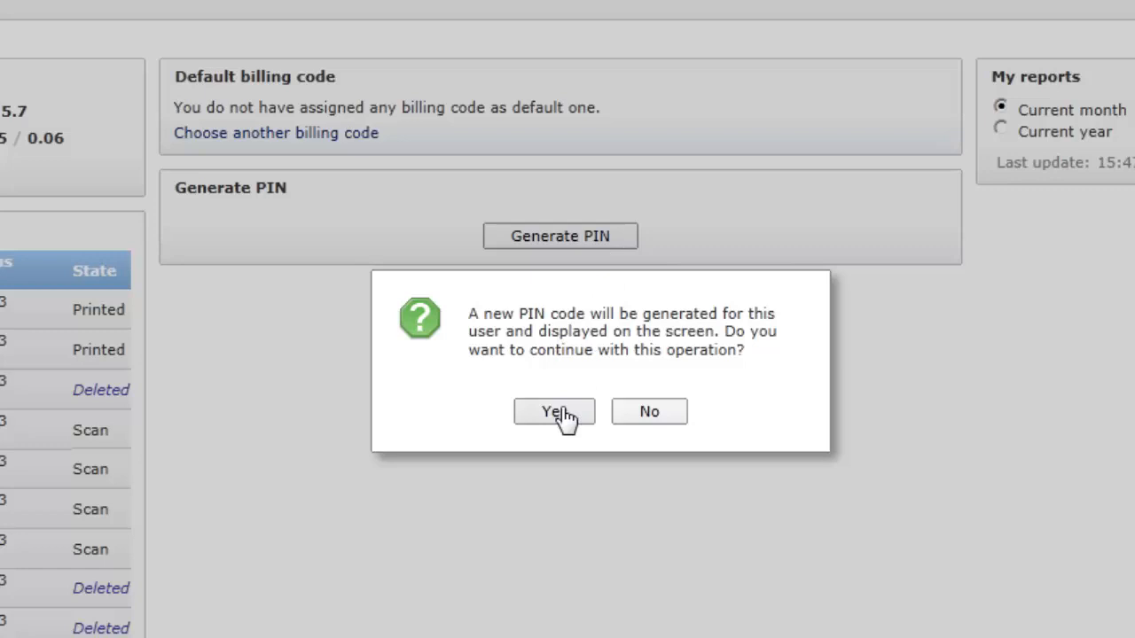
click(553, 412)
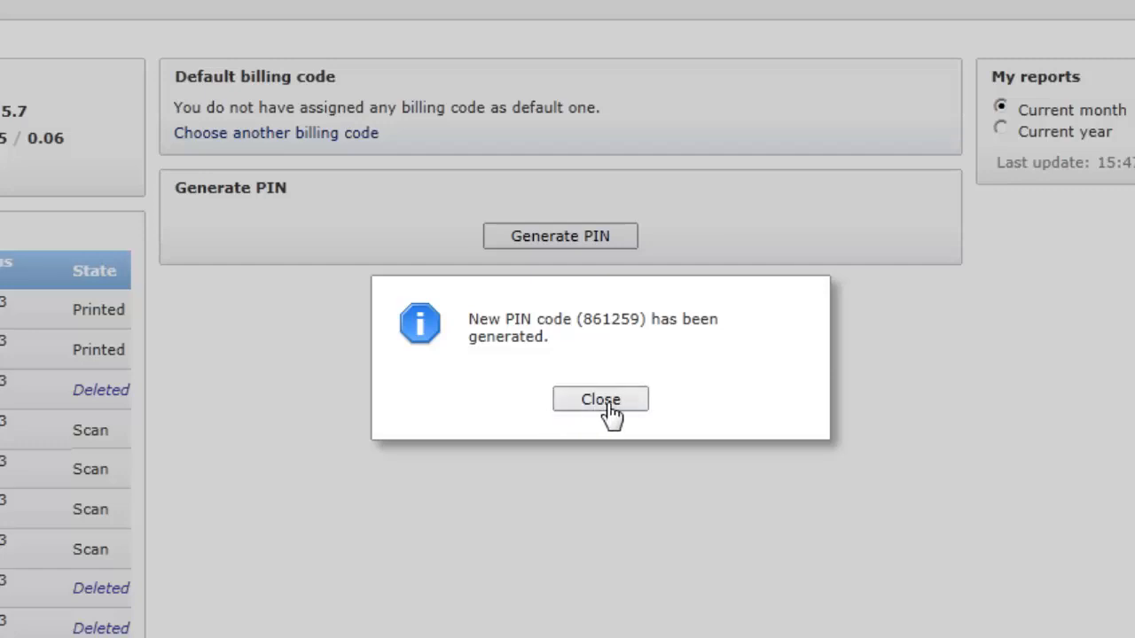
click(600, 400)
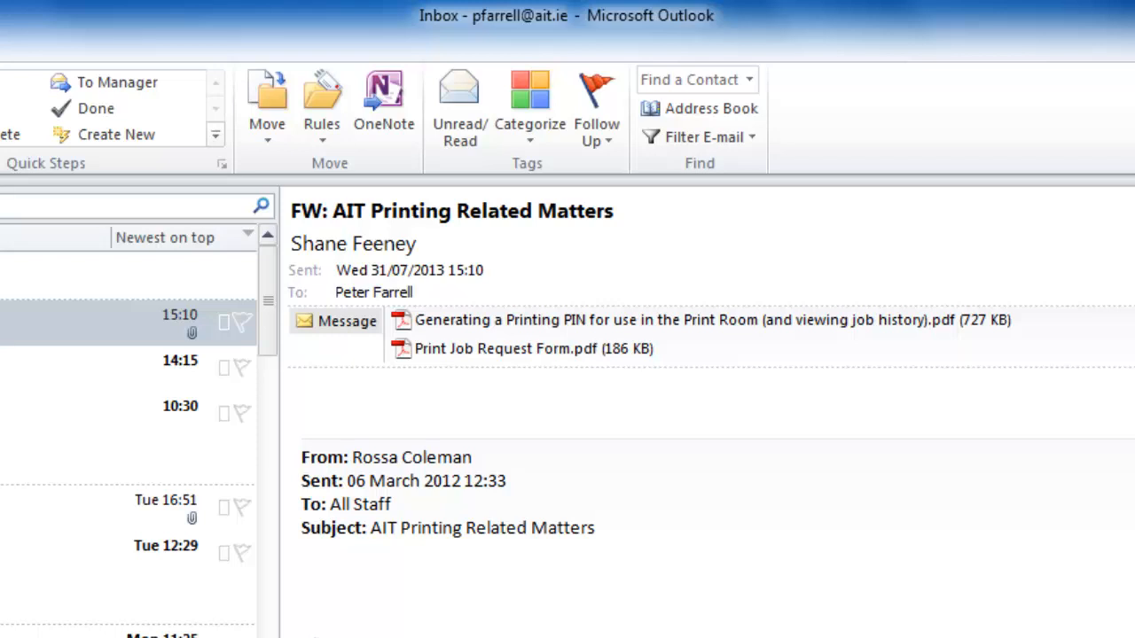
- View the 'Main Building Ground Floor' map PDF attached to the printing email
double_click(497, 347)
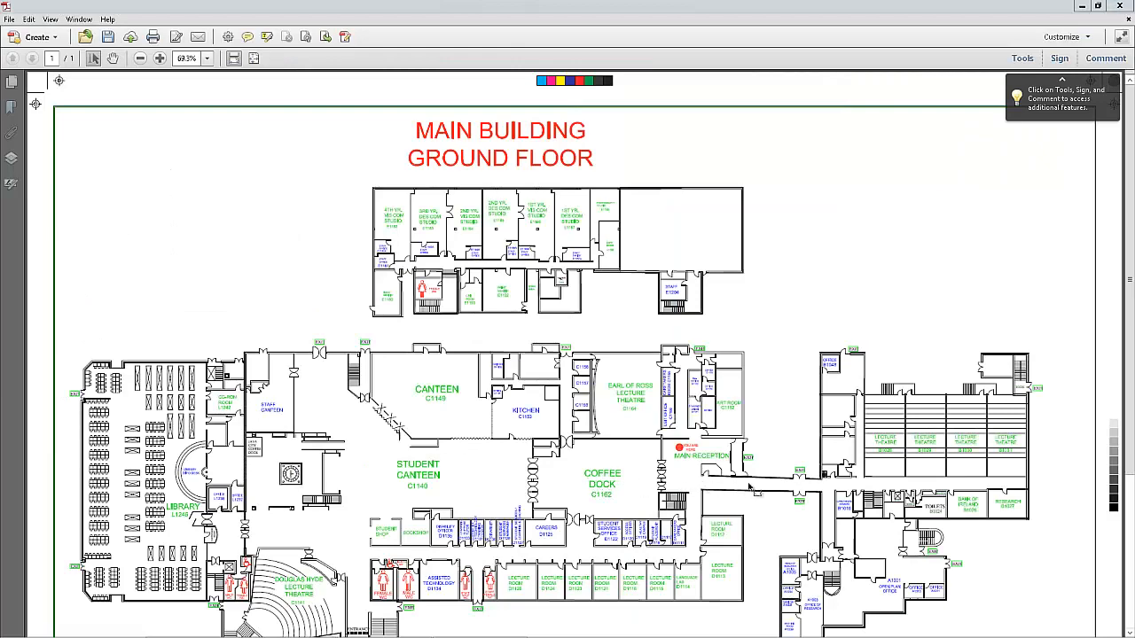
mouse_move(965, 486)
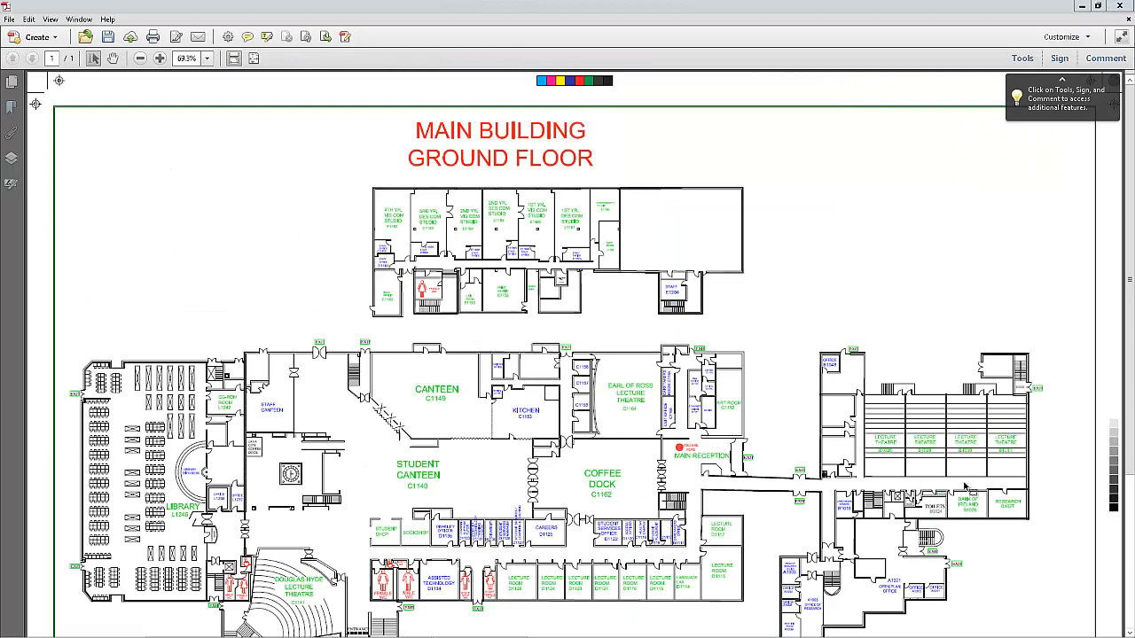